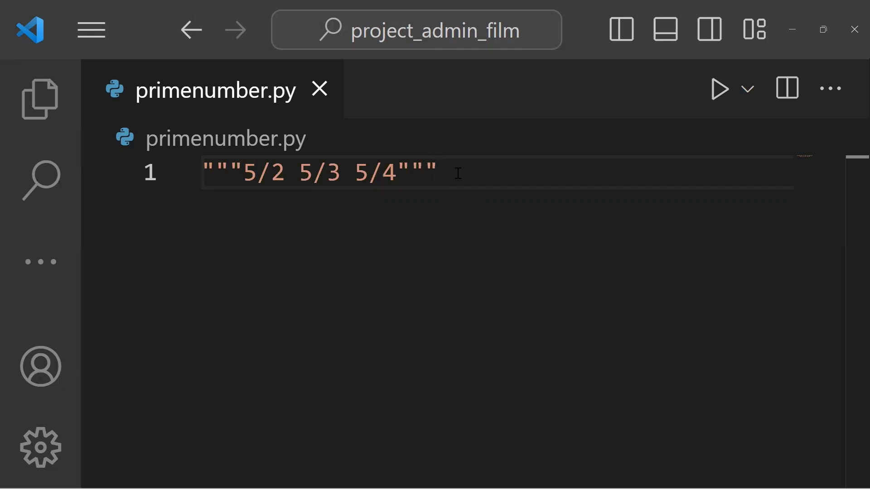
Step: Add line x=int(input('enter the number: ')) after the first line
{"action": "left_click", "coordinate": [457, 173]}
{"action": "type", "text": "x=int(input('enter the number: "}
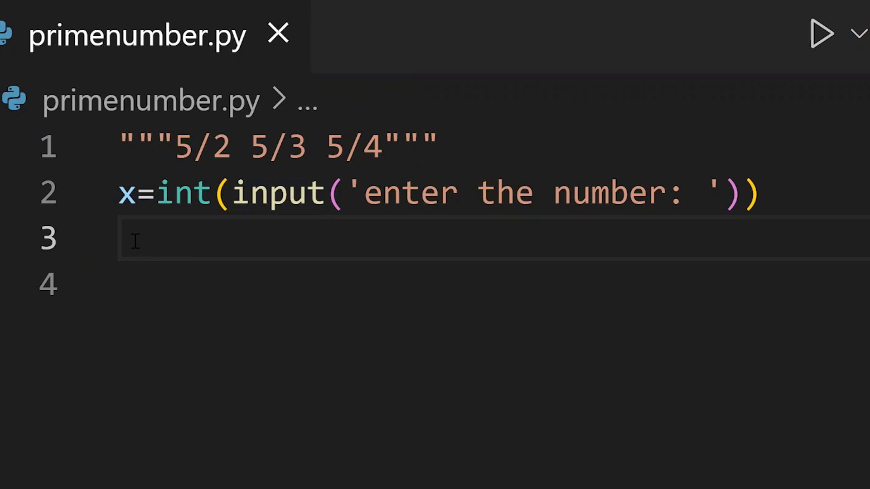
Step: Type the loop header for i in range(2,x): on line 3
{"action": "type", "text": "for i in range(2,x):"}
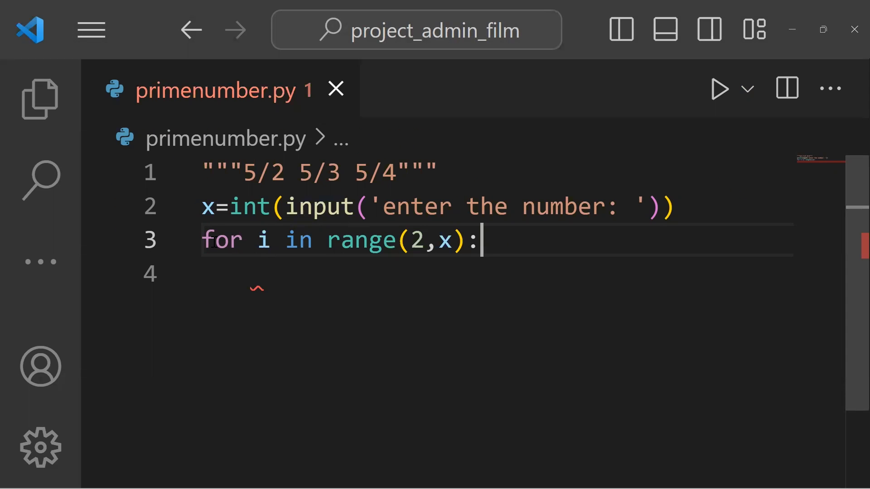
Step: Add if x%i==0: inside the loop, printing 'The number is not prime'
{"action": "key", "text": "Enter"}
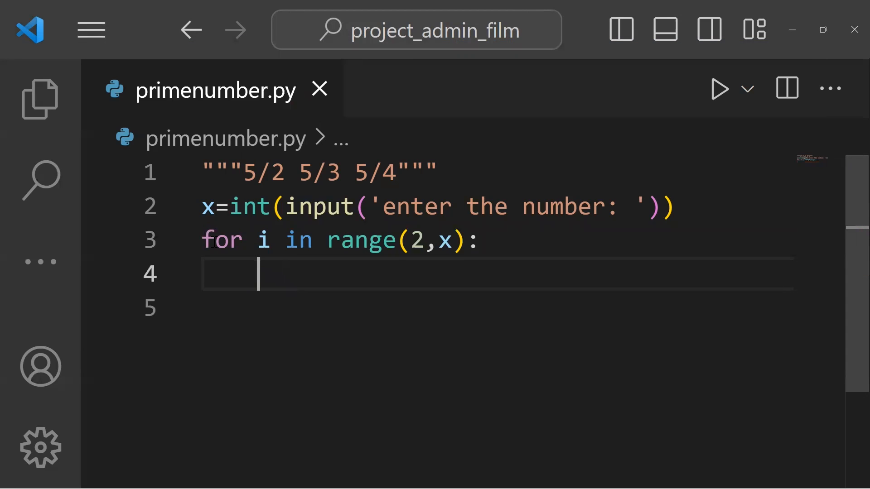
{"action": "type", "text": "if x"}
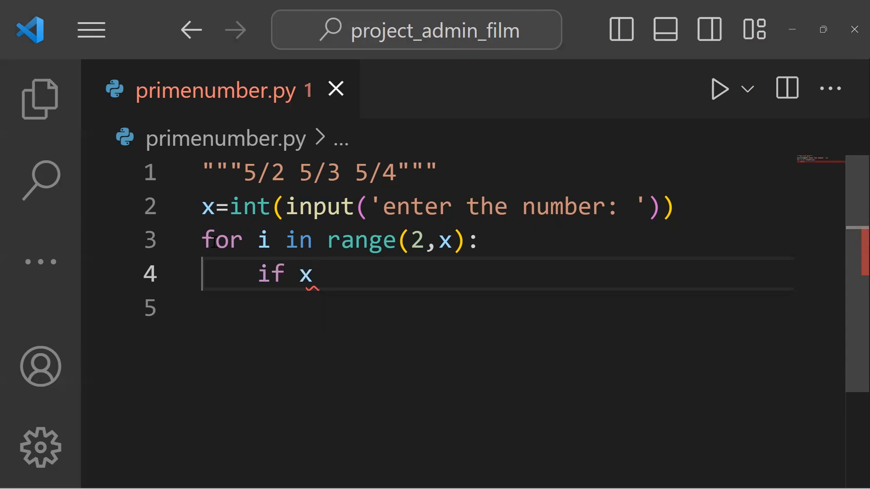
{"action": "type", "text": "%i"}
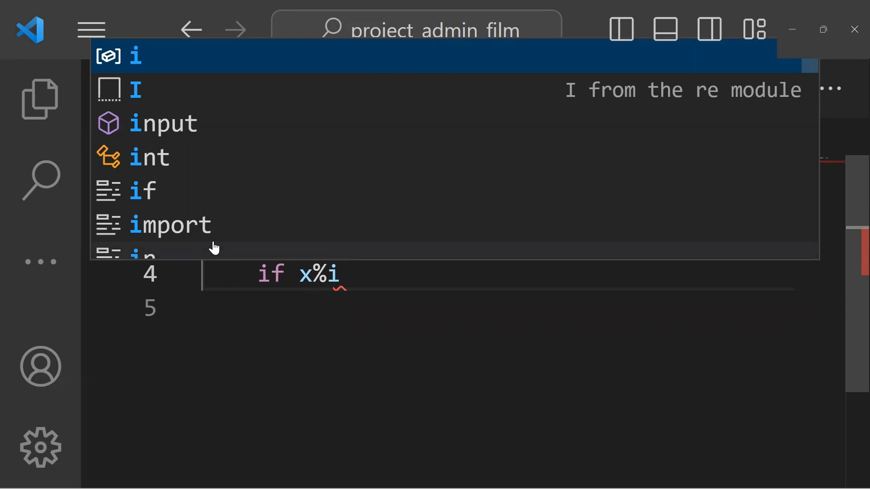
{"action": "type", "text": "==0"}
{"action": "left_click", "coordinate": [499, 309]}
{"action": "type", "text": "print('The number is not prime')"}
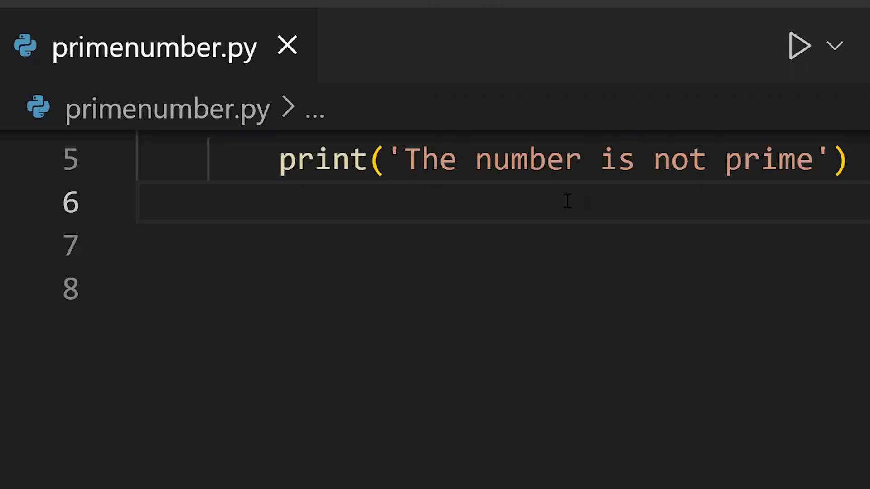
{"action": "mouse_move", "coordinate": [637, 18]}
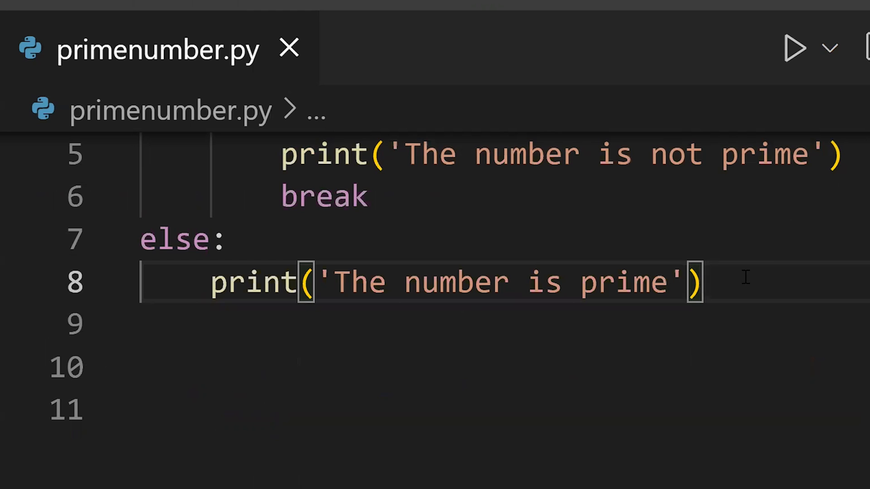
Step: Run primenumber.py and enter 10, getting 'The number is not prime'
{"action": "left_click", "coordinate": [798, 48]}
{"action": "type", "text": "10"}
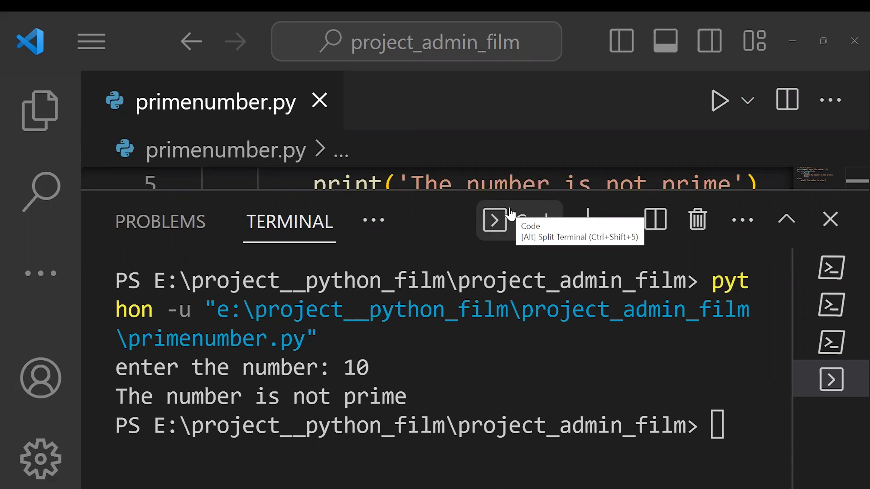
{"action": "mouse_move", "coordinate": [803, 30]}
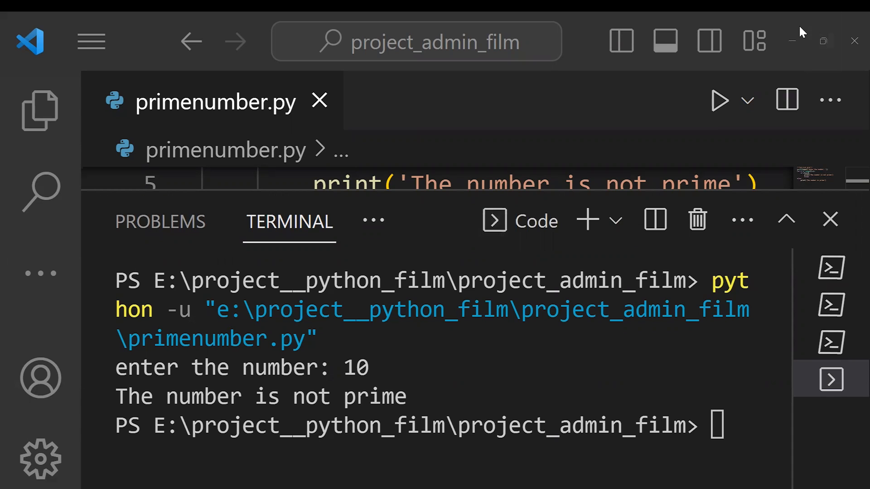